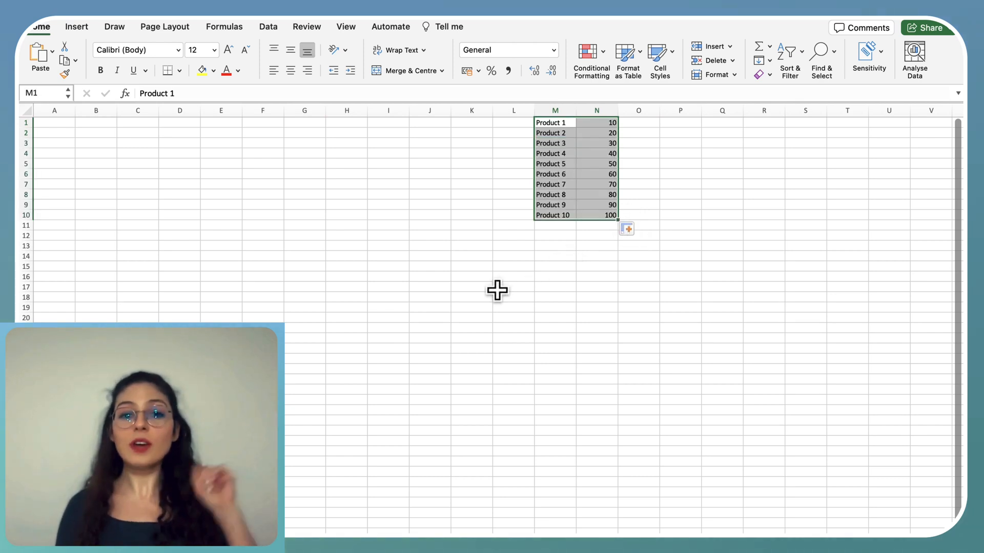
Enter the label 'Product' in cell A2 beside the product price list.
left_click(54, 132)
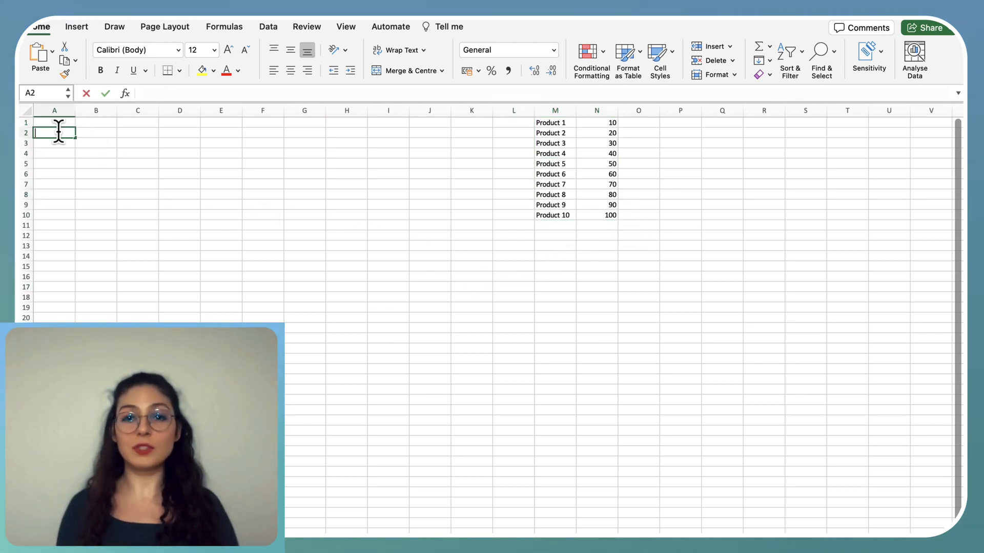
type("Produ")
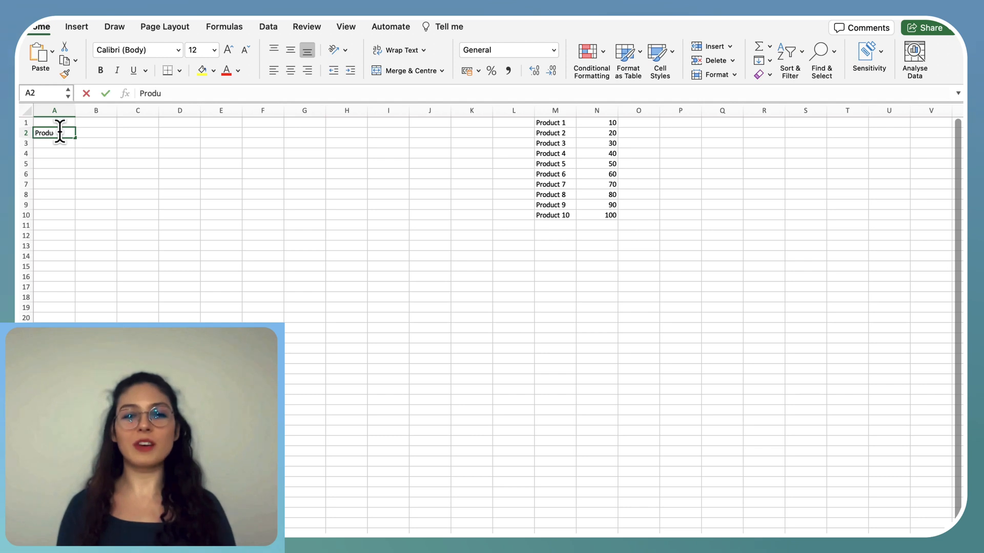
key("Tab")
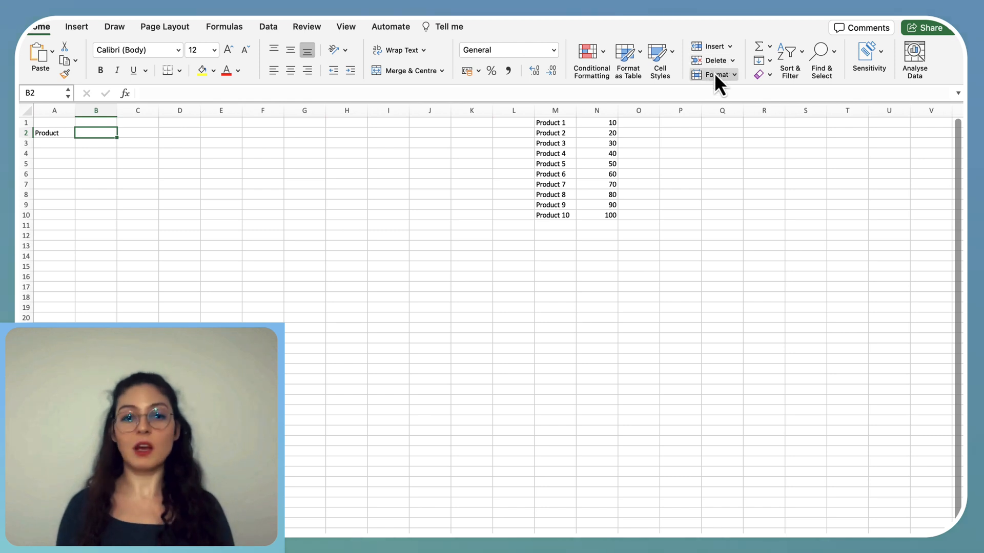
left_click(268, 26)
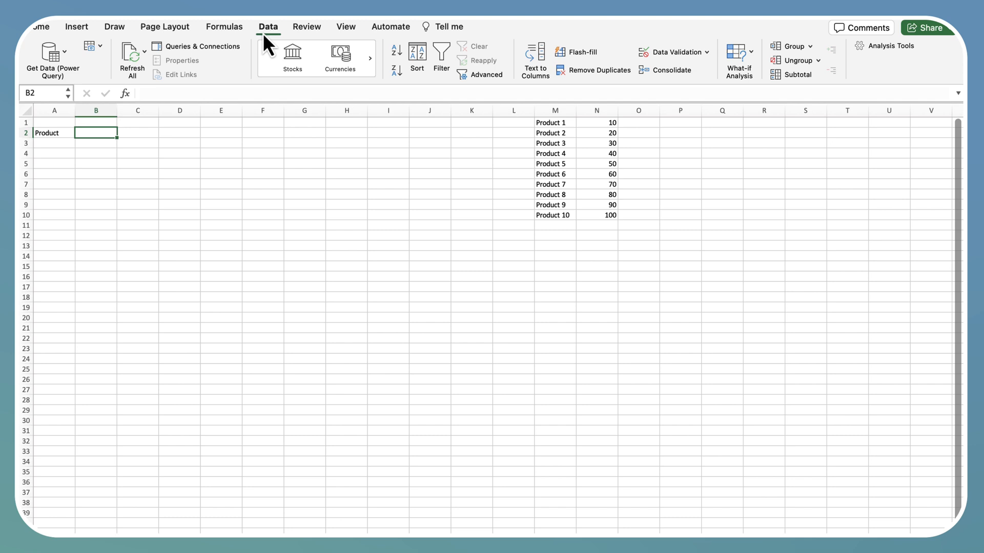
mouse_move(687, 56)
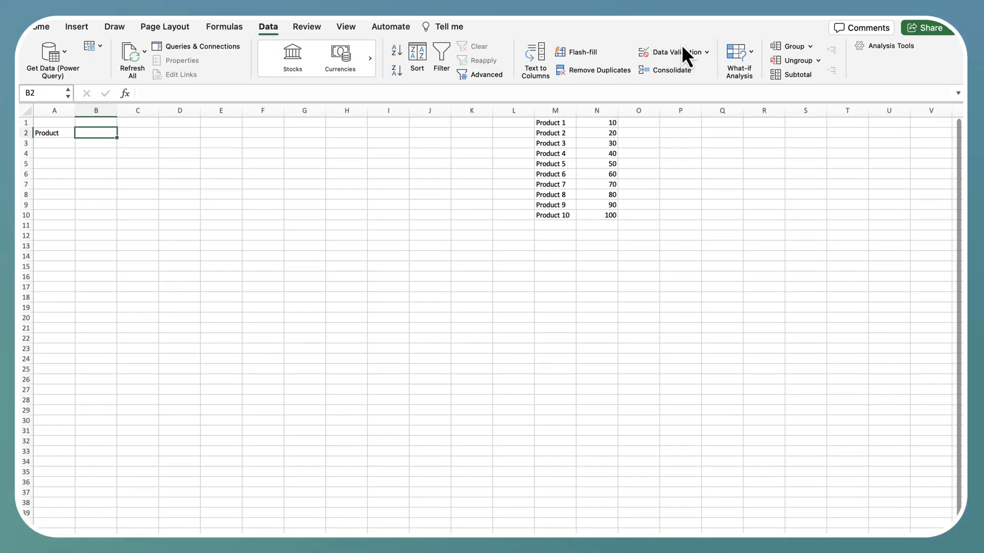
Add list data validation to B2 sourced from $M$1:$M$10 (Product 1–Product 10).
left_click(670, 52)
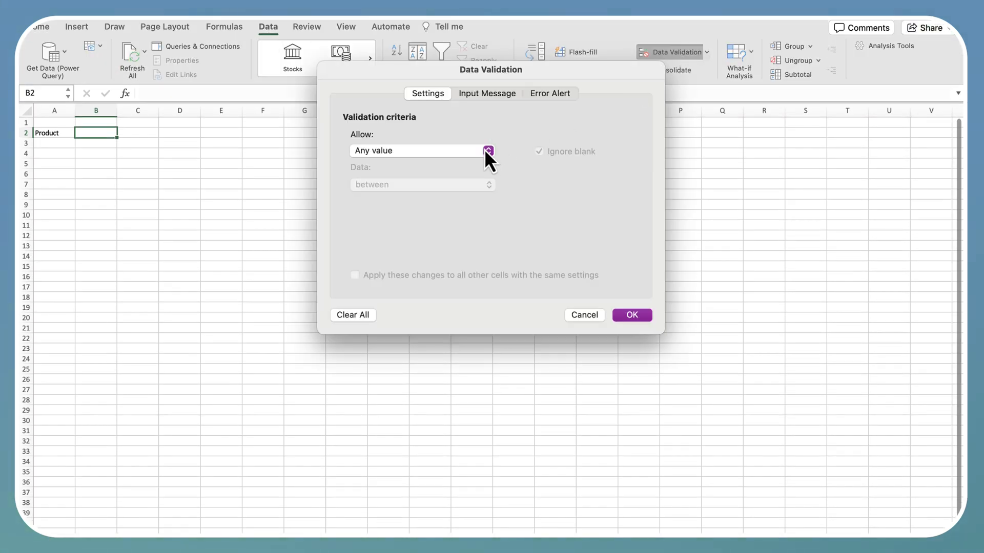
left_click(488, 151)
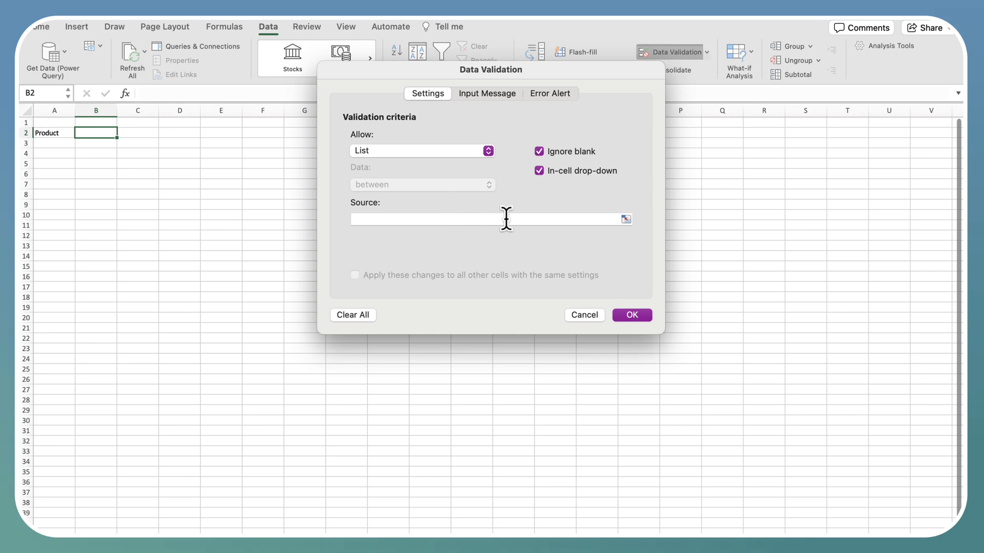
left_click(490, 218)
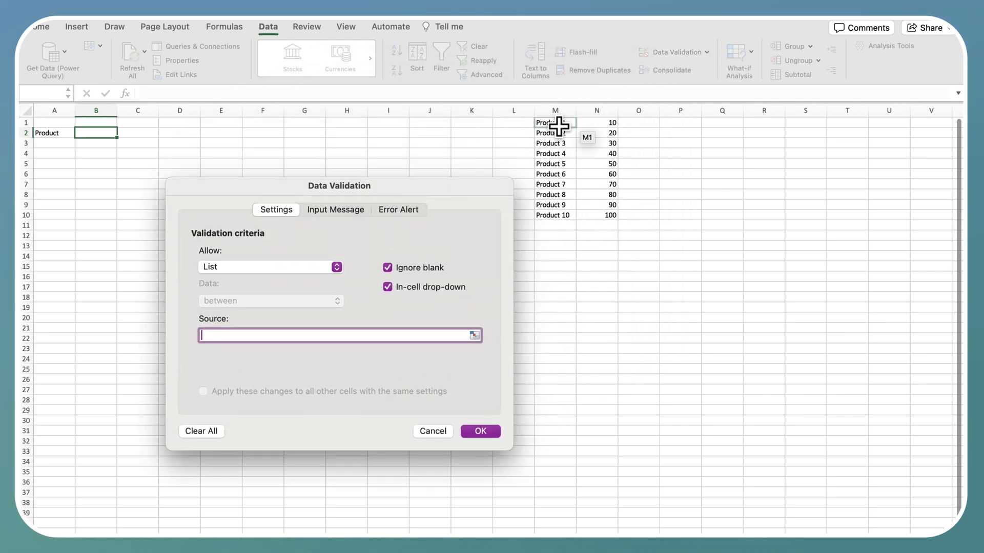
left_click_drag(554, 122, 555, 214)
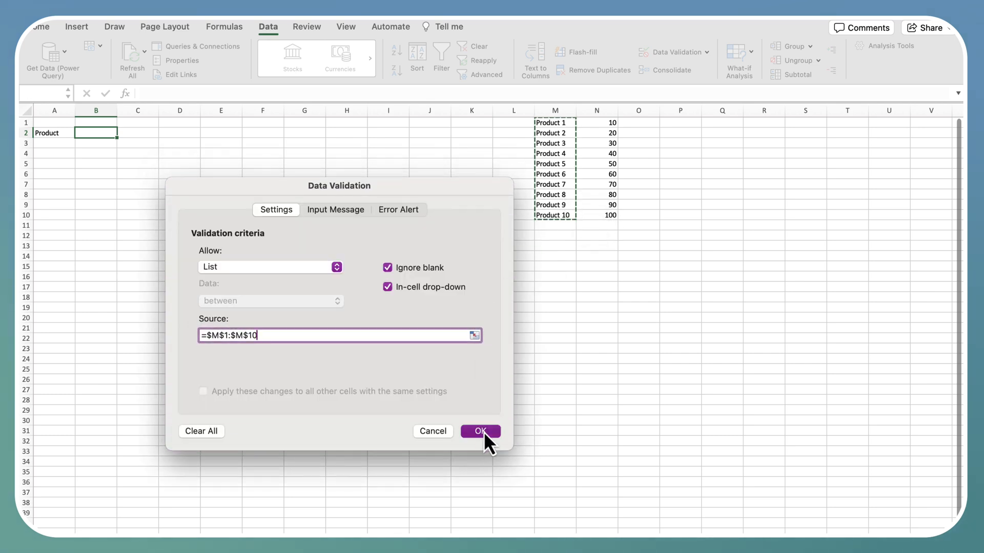
left_click(481, 431)
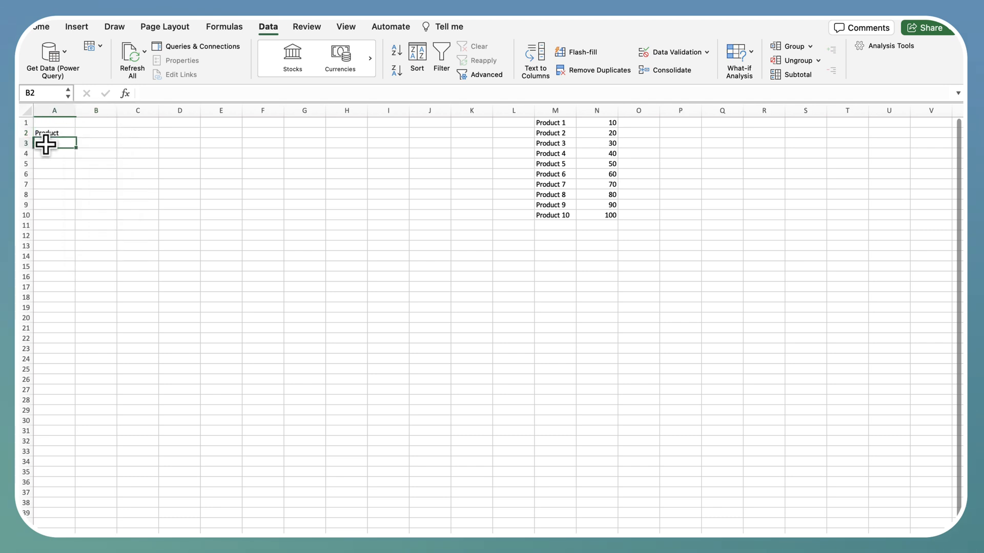
Enter the labels 'Select Quantity' in A3 and 'Price' in A4.
type("Selec")
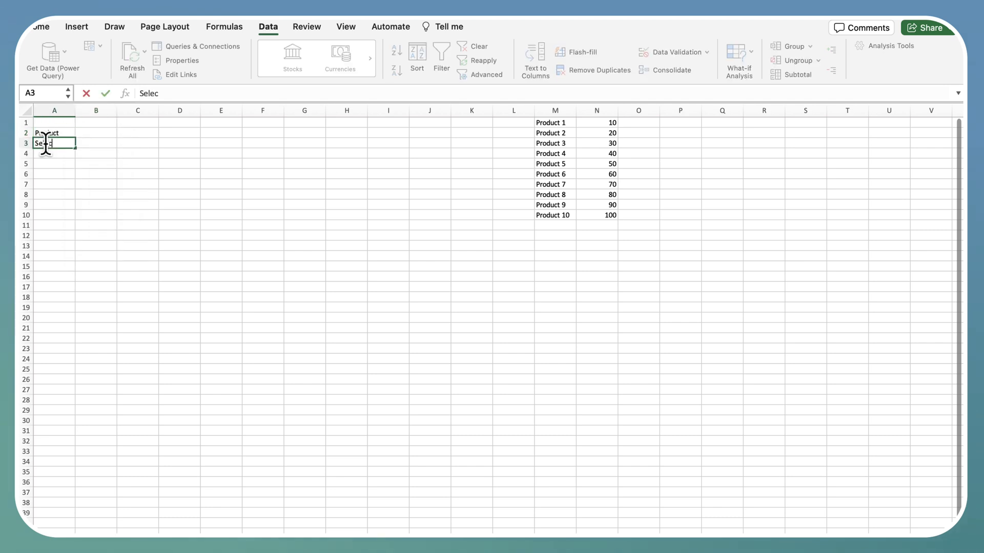
type("Select Quantity")
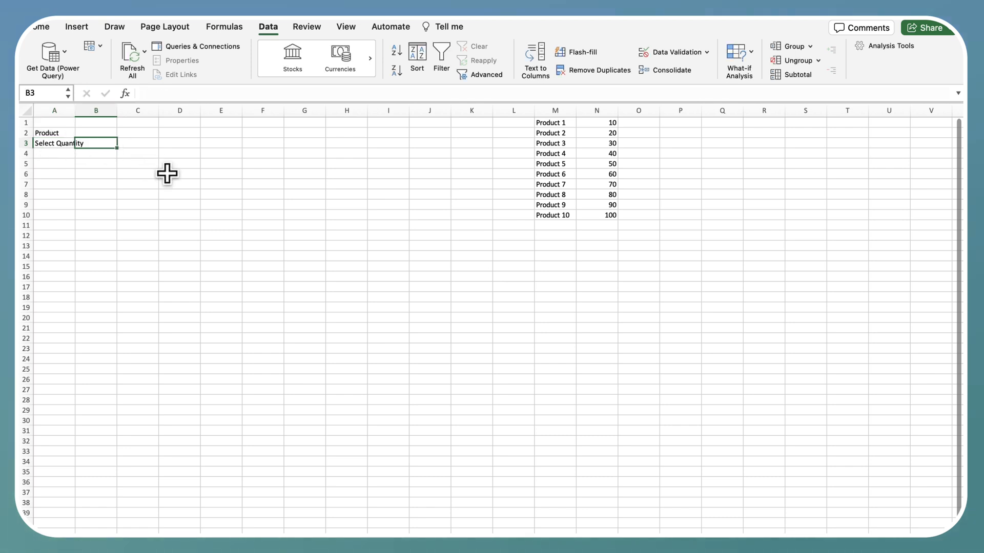
mouse_move(373, 49)
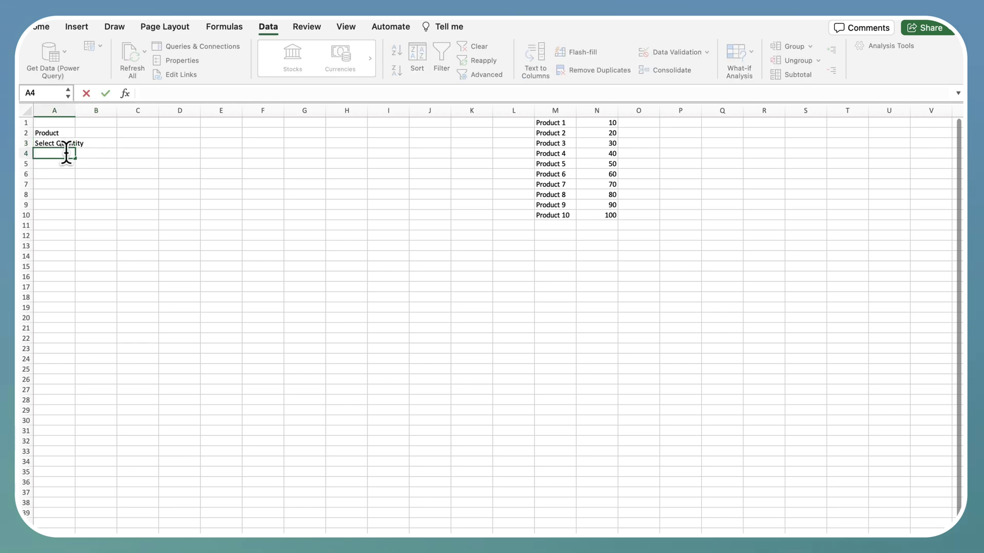
type("Price")
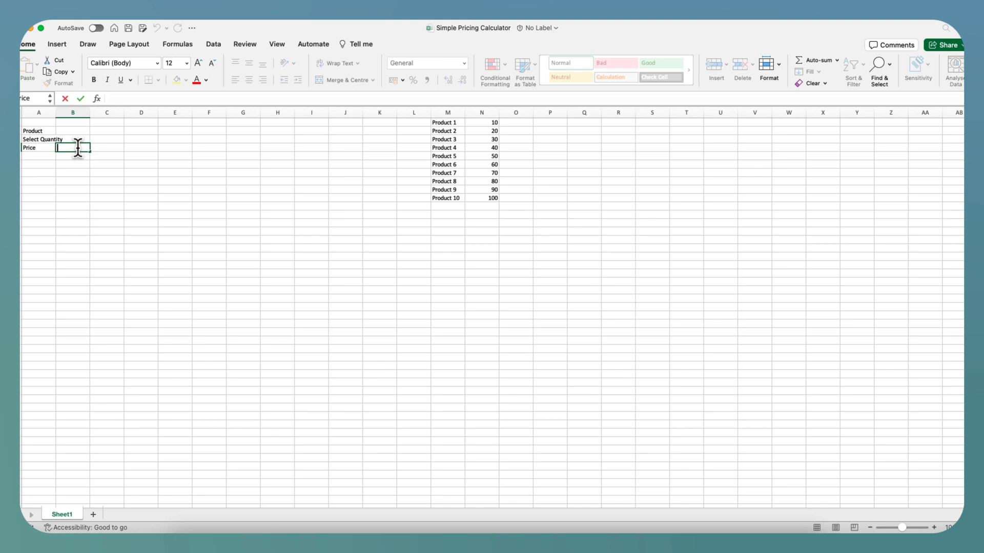
Enter =VLOOKUP(Product,M1:N10,2,FALSE)*Quantity in the Price cell B4.
type("=VLOOKUP(")
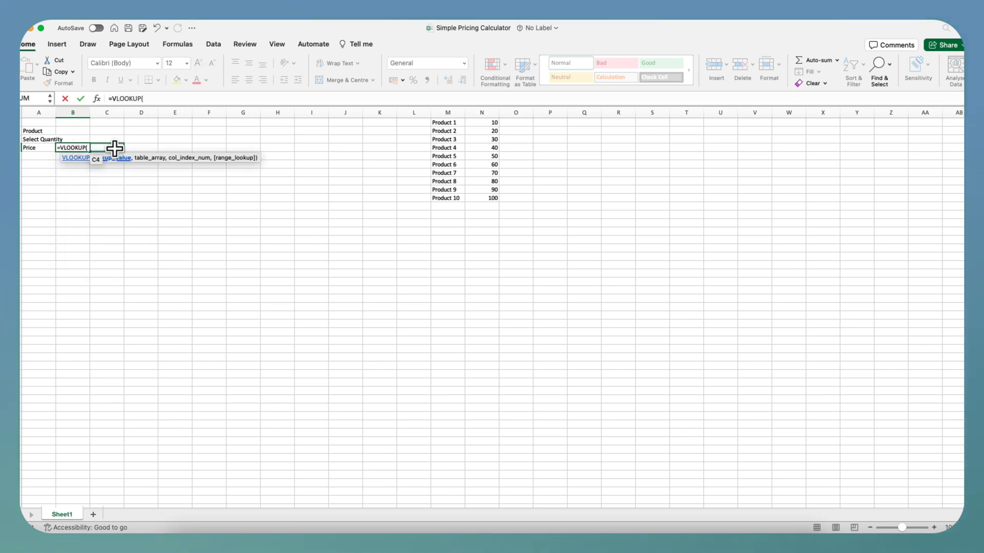
type("Product")
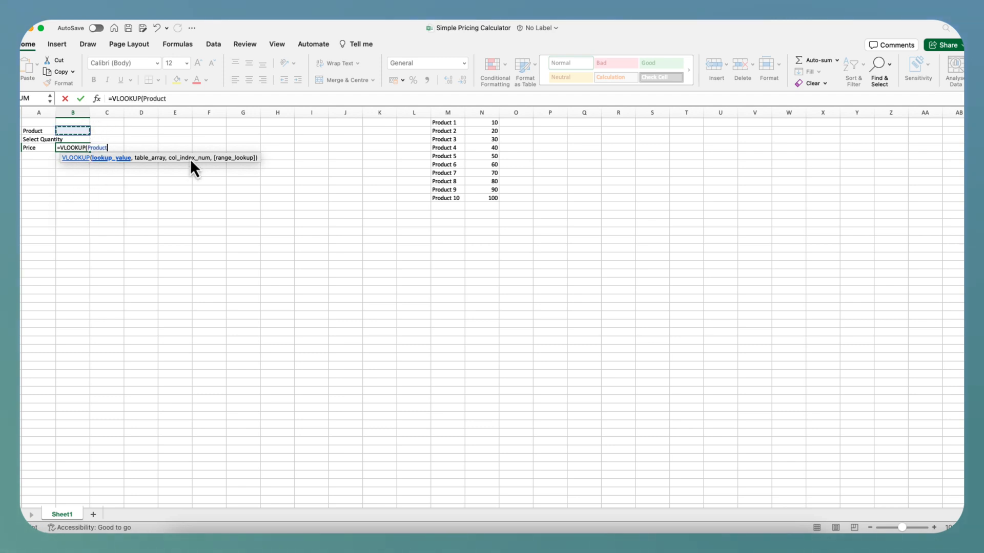
type(",")
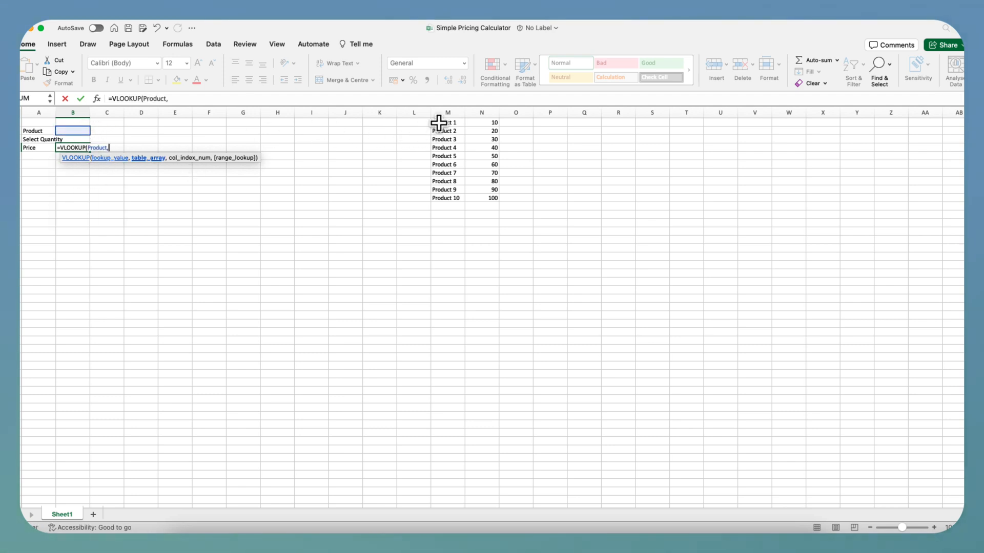
left_click_drag(446, 122, 481, 198)
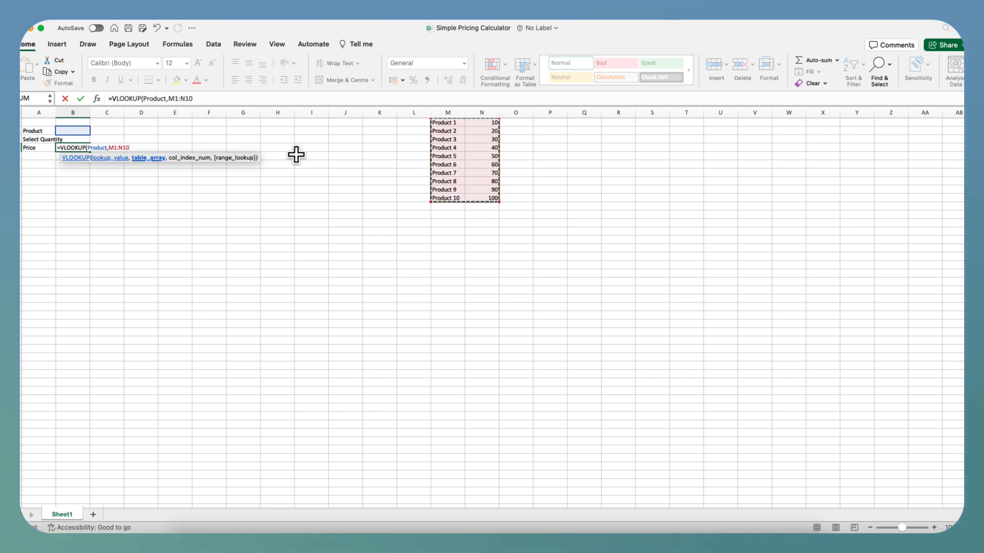
type(",")
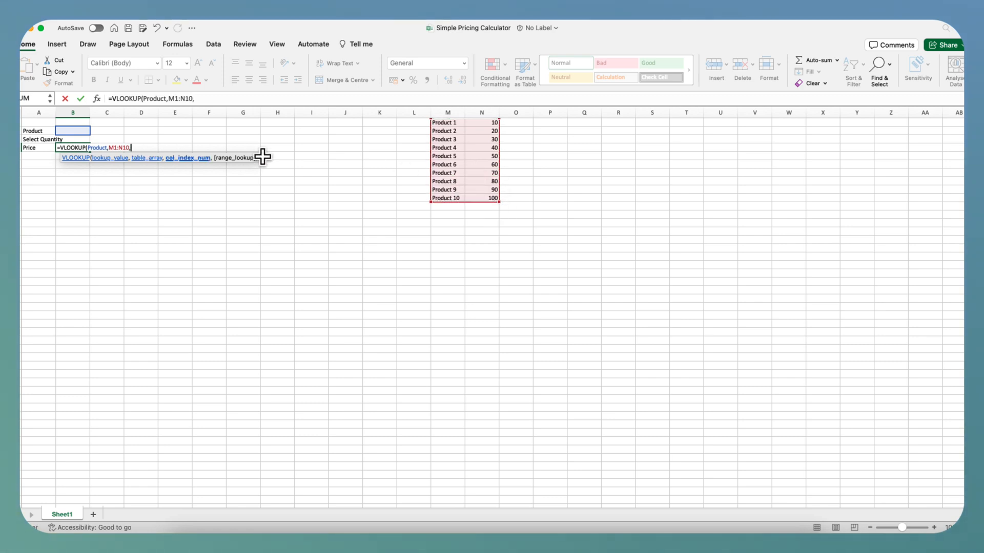
type("2,F")
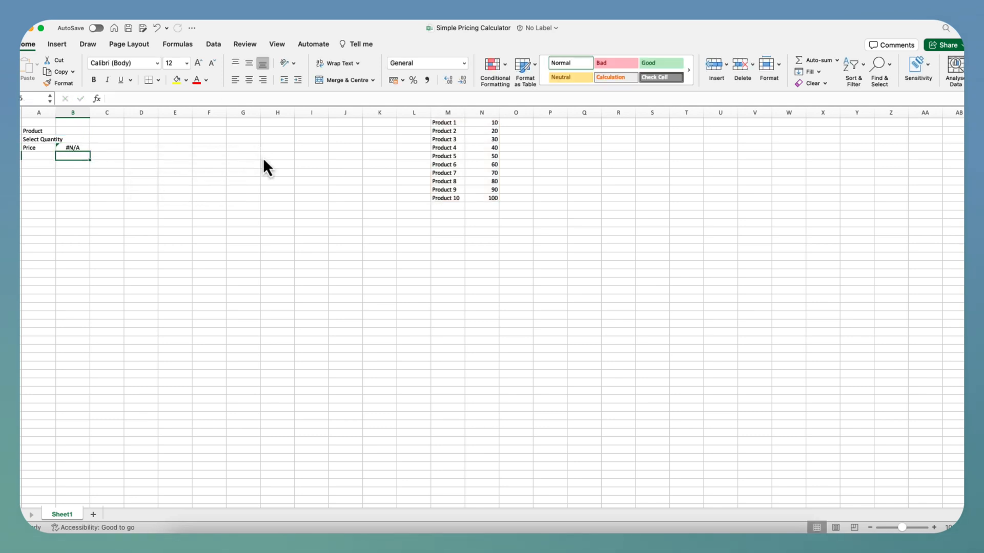
left_click(73, 148)
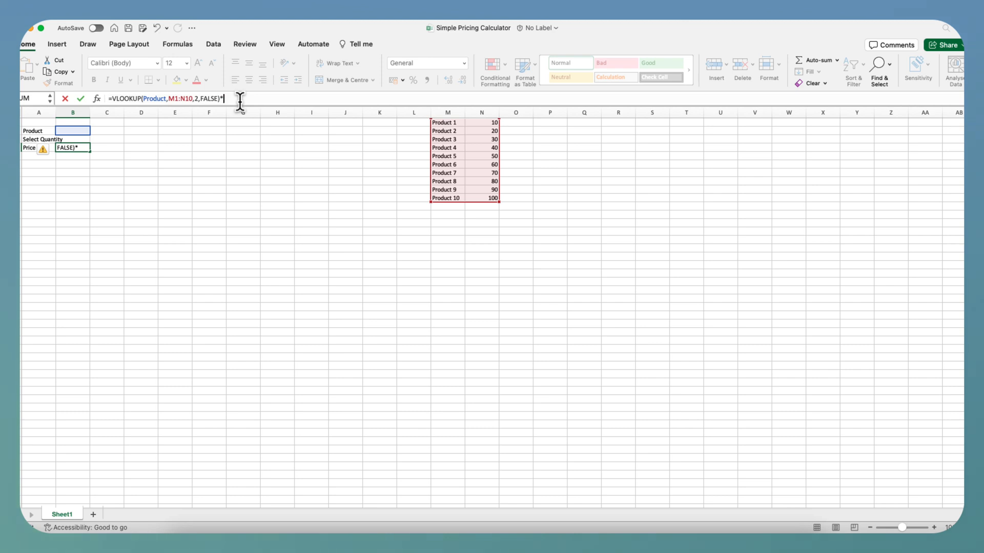
type("Quantity")
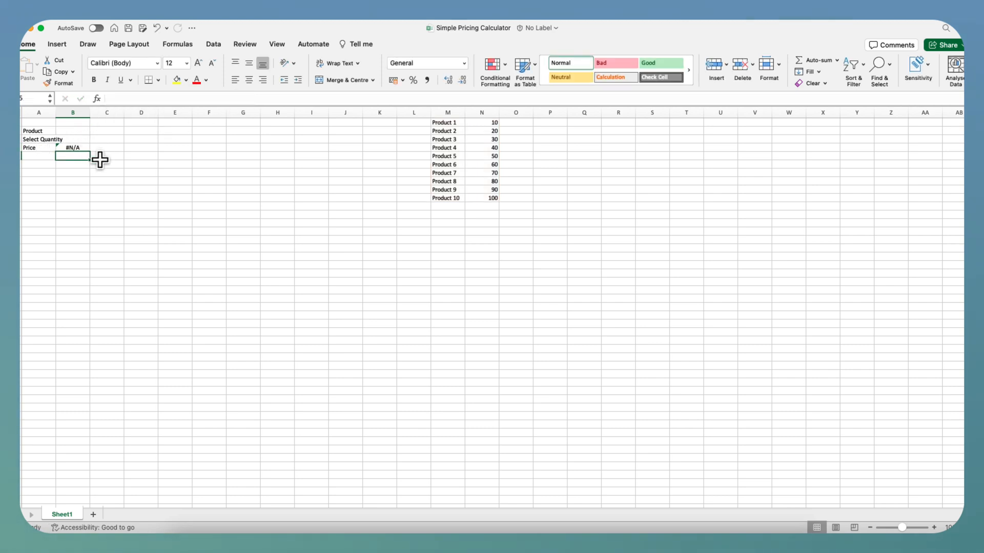
Pick Product 2, then another product from the B2 dropdown to check the price.
left_click(93, 129)
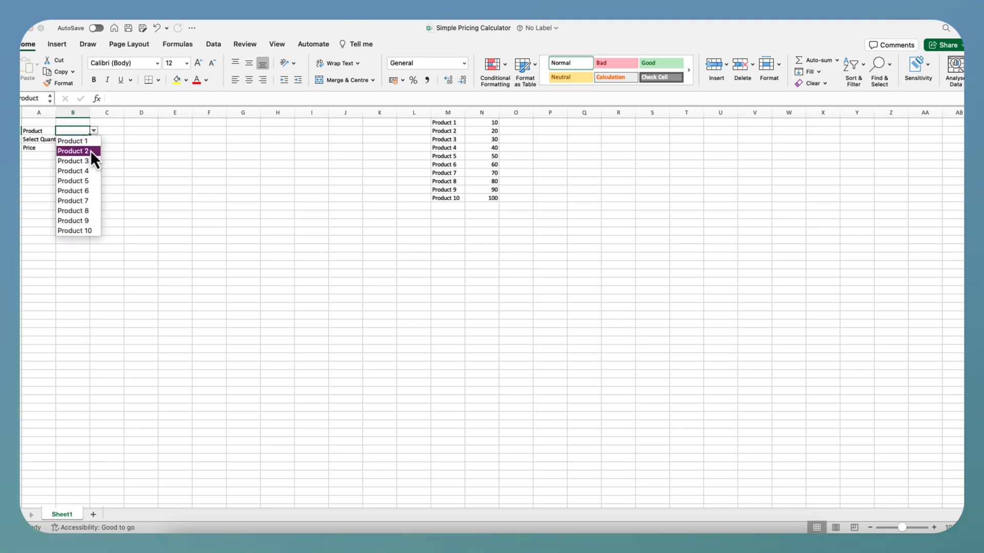
left_click(73, 140)
type("3")
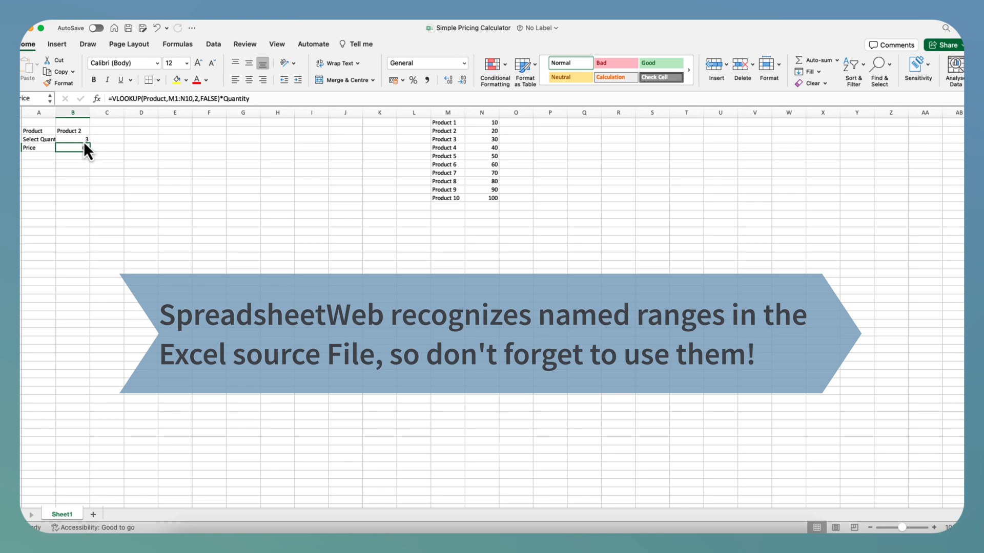
left_click(93, 131)
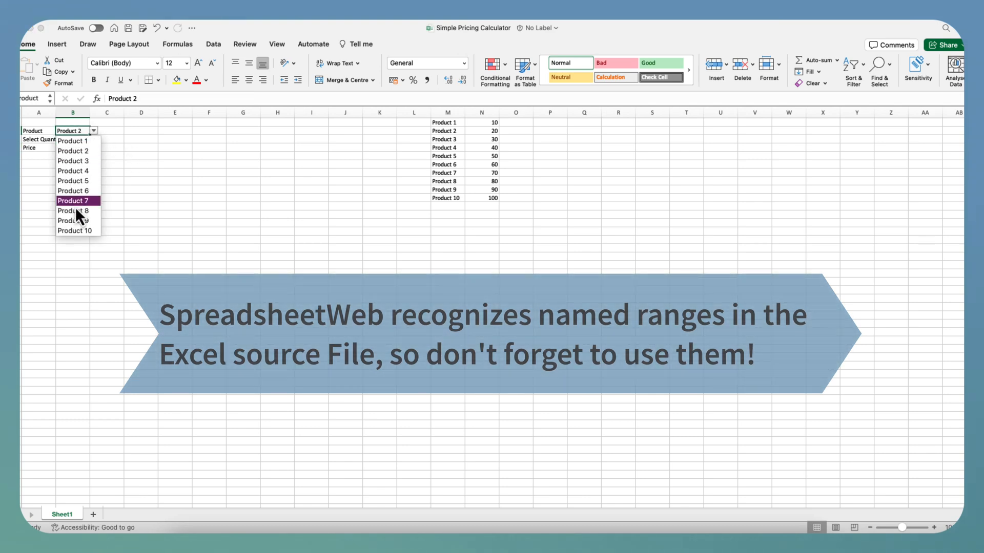
left_click(73, 201)
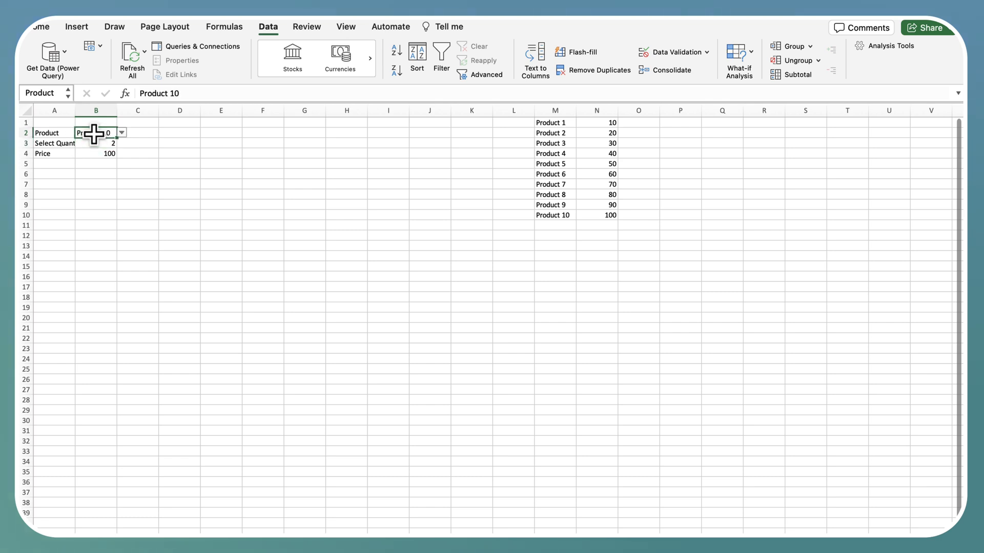
left_click(95, 143)
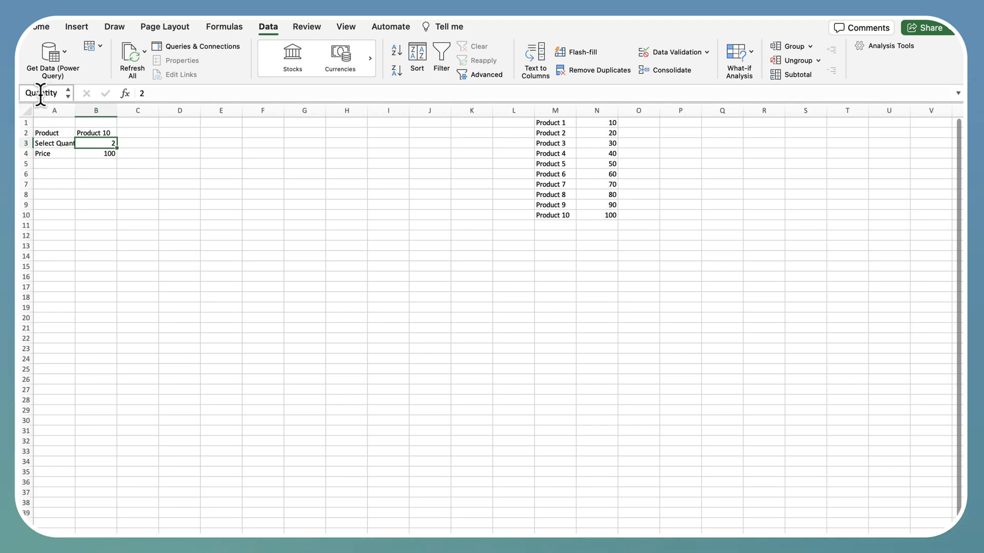
left_click(96, 154)
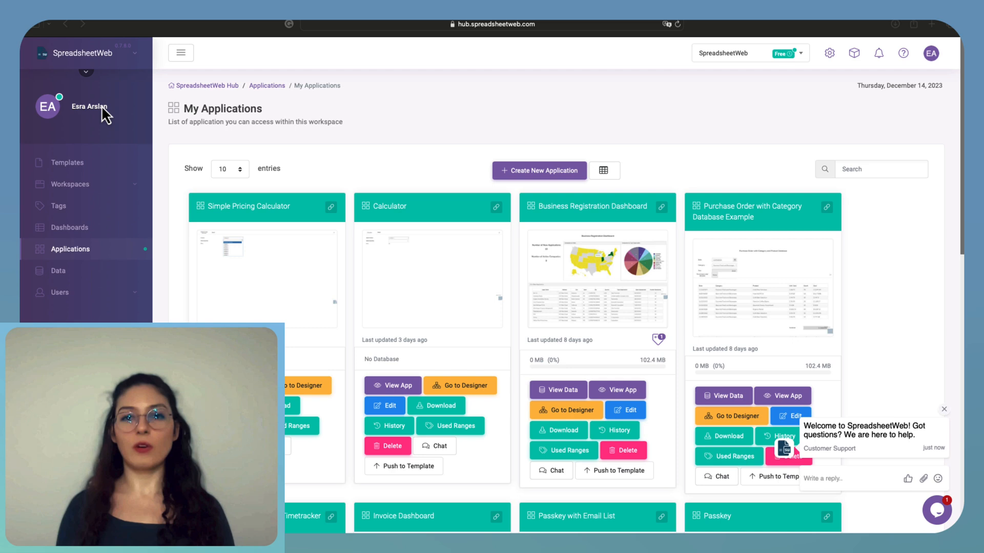
mouse_move(67, 163)
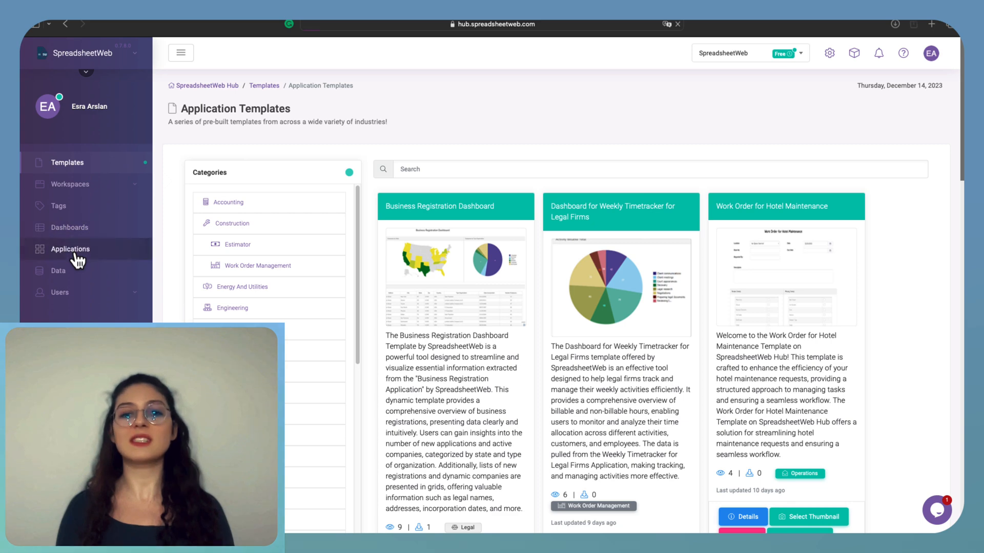
Return to the My Applications list from the Hub sidebar.
left_click(70, 249)
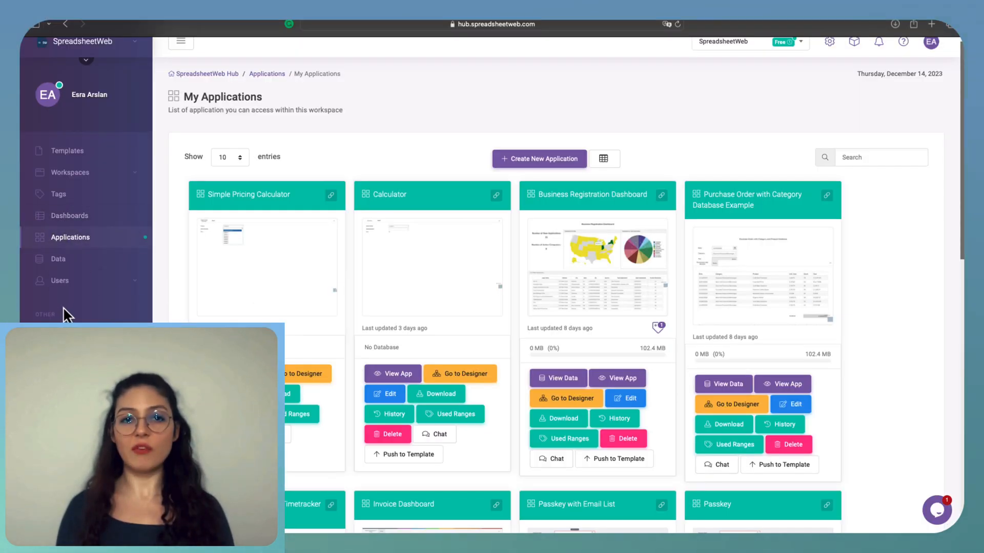
mouse_move(385, 266)
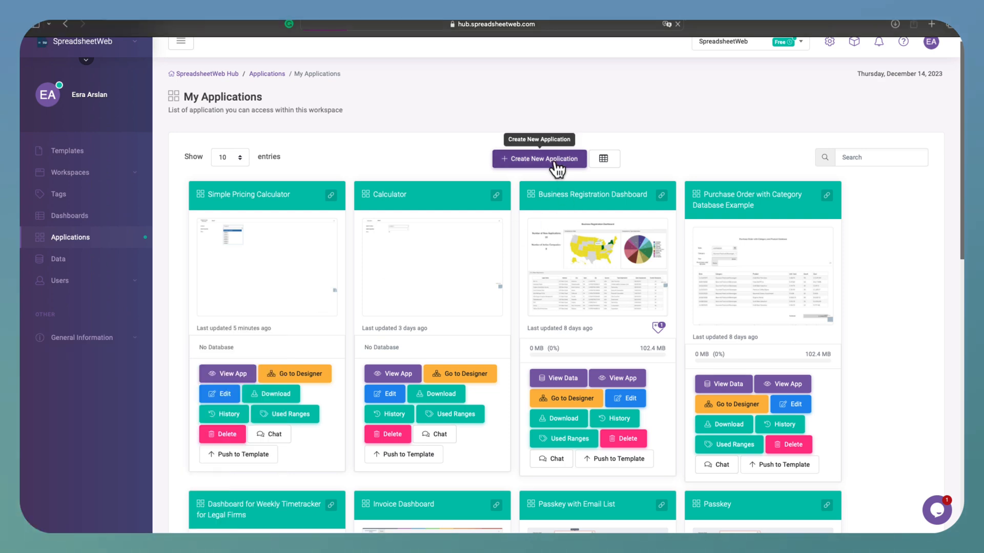
Create a new application and accept automated calculator generation with Try it!
left_click(539, 159)
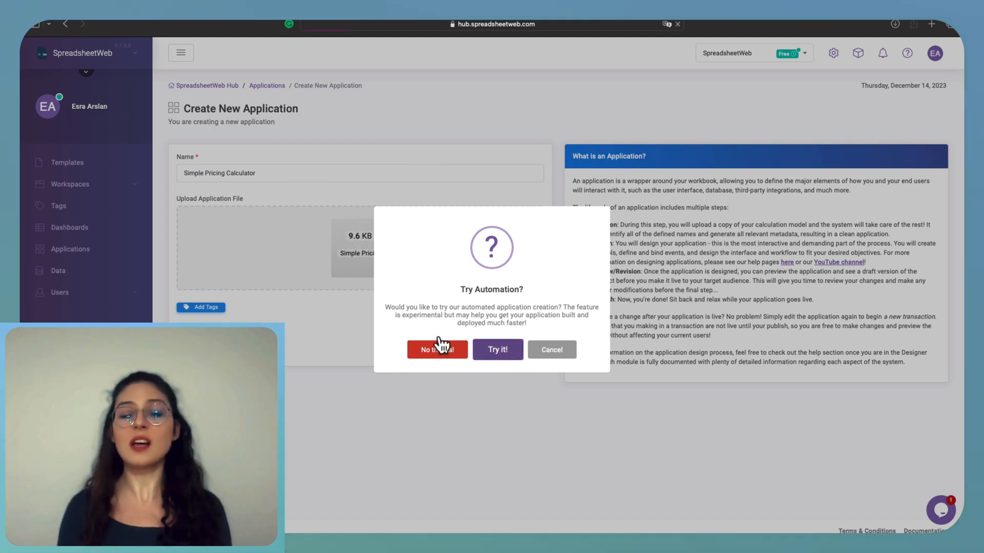
left_click(497, 349)
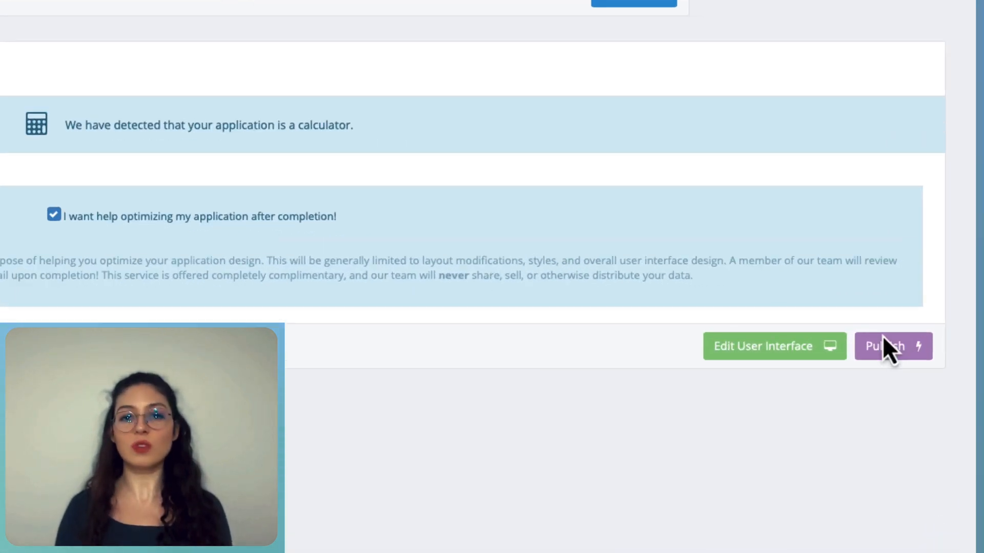
scroll("down", 3)
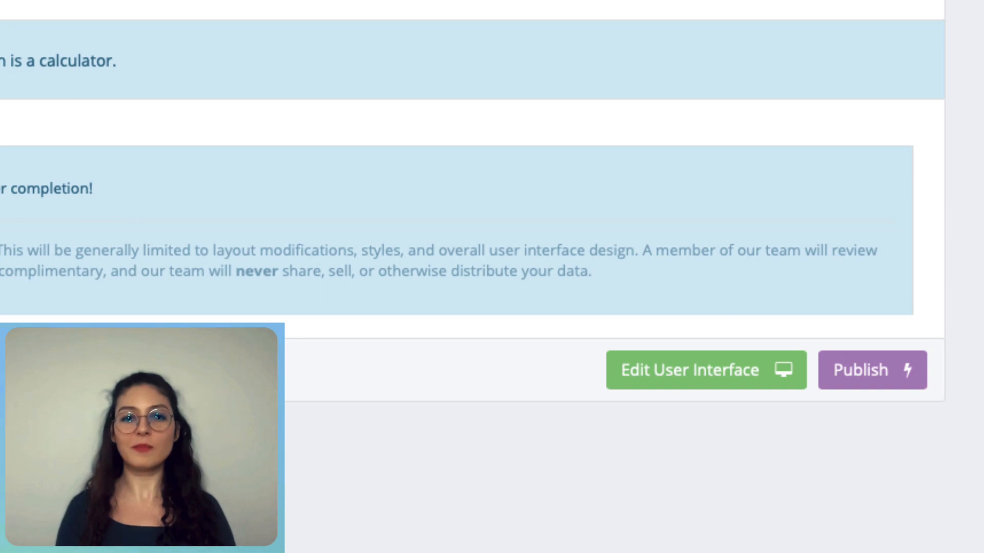
scroll("down", 3)
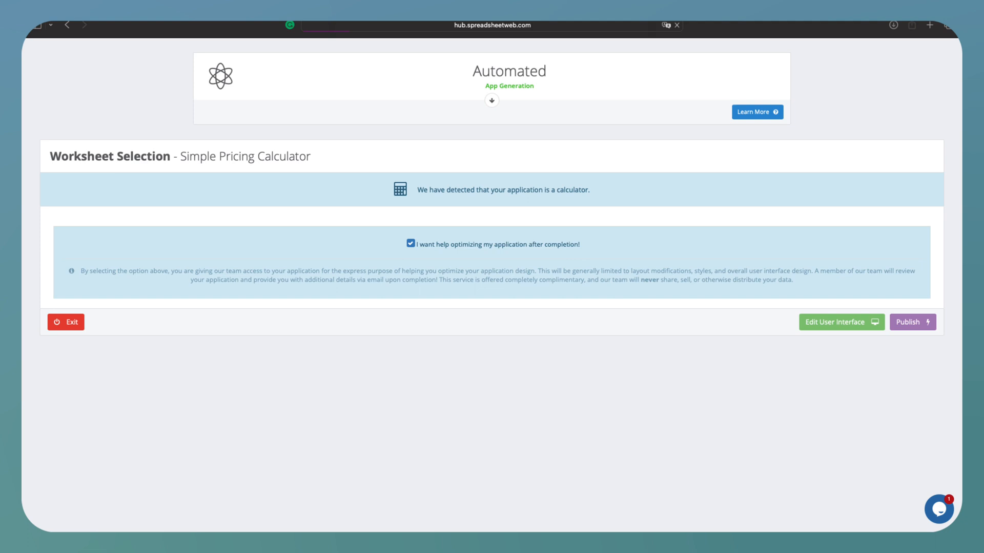
Publish the app, select Product 1 with quantity 6, then switch to Product 4.
left_click(911, 322)
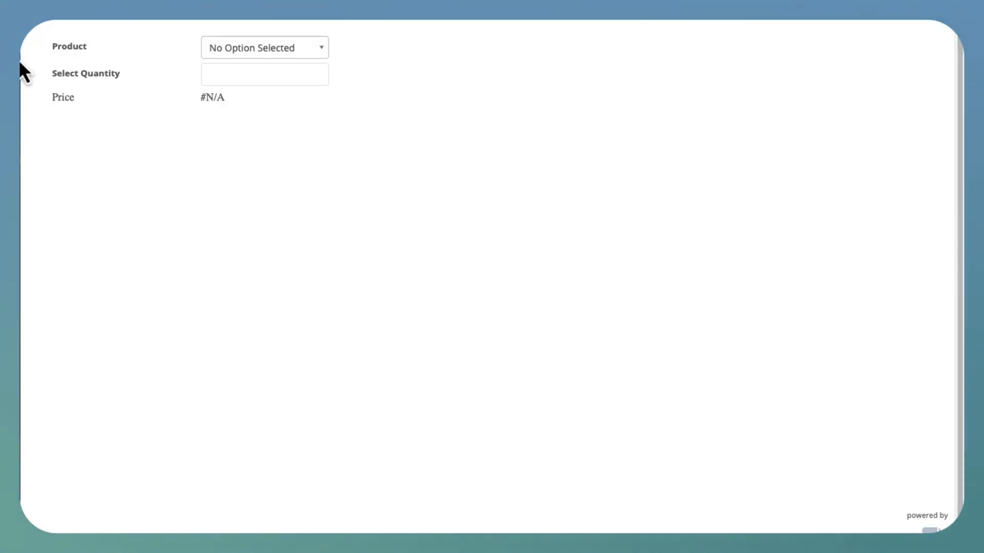
mouse_move(323, 59)
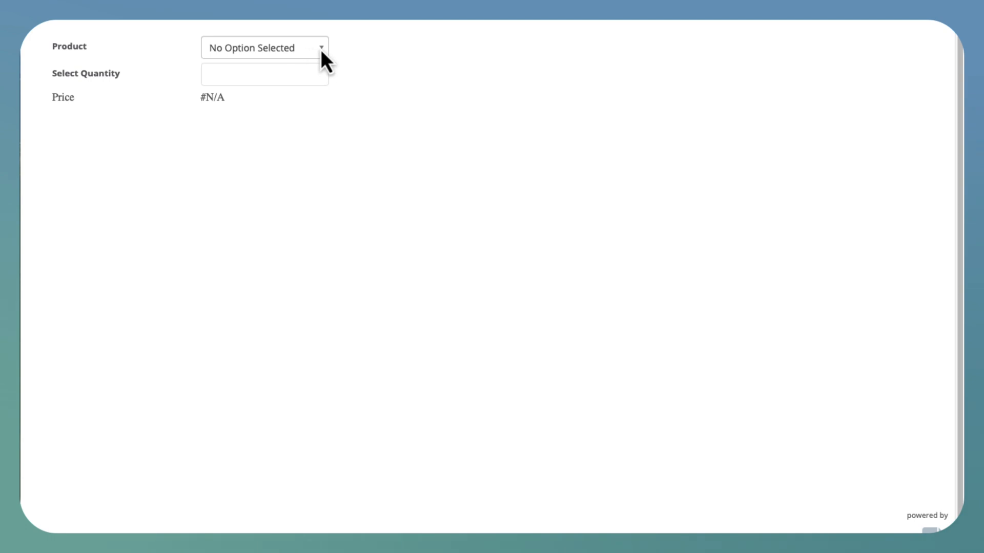
left_click(264, 48)
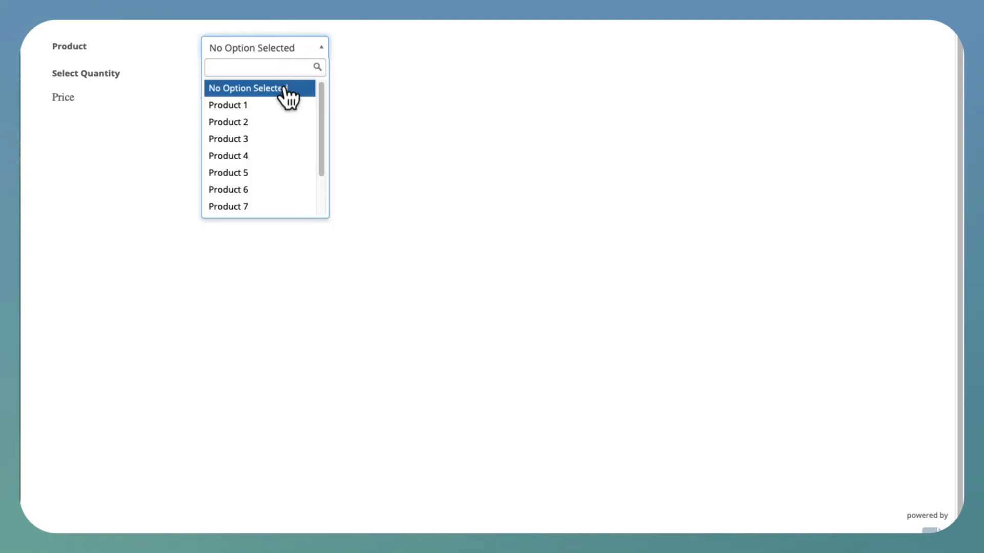
left_click(228, 105)
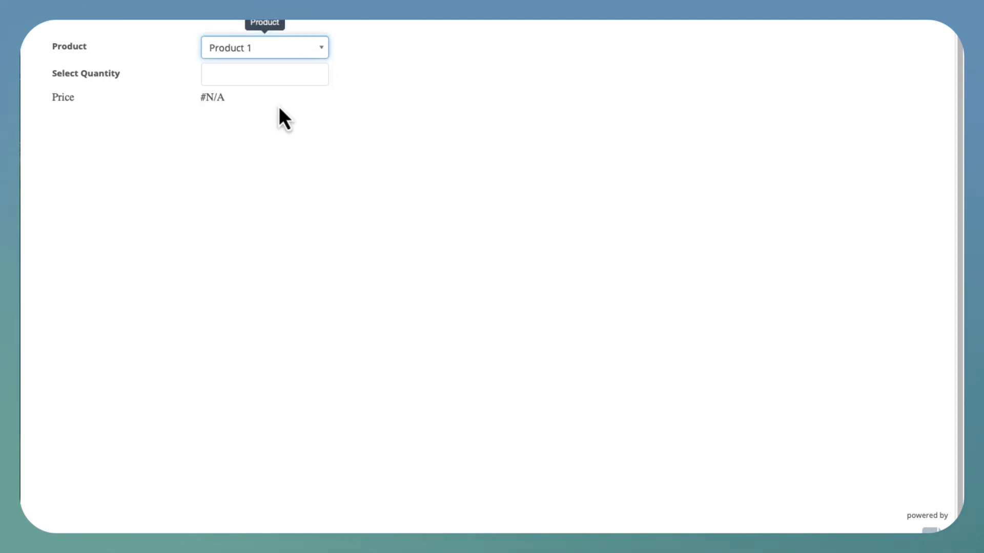
left_click(265, 74)
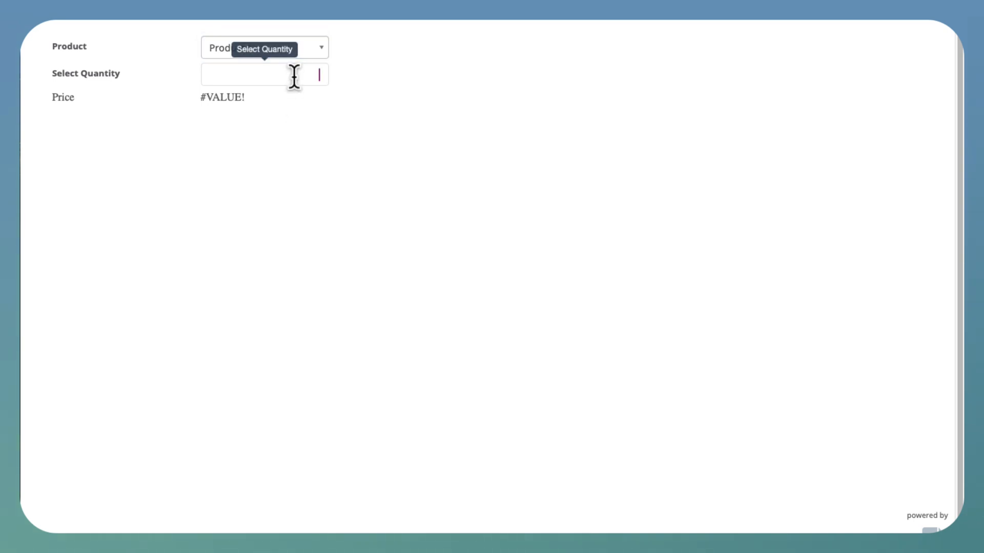
type("2")
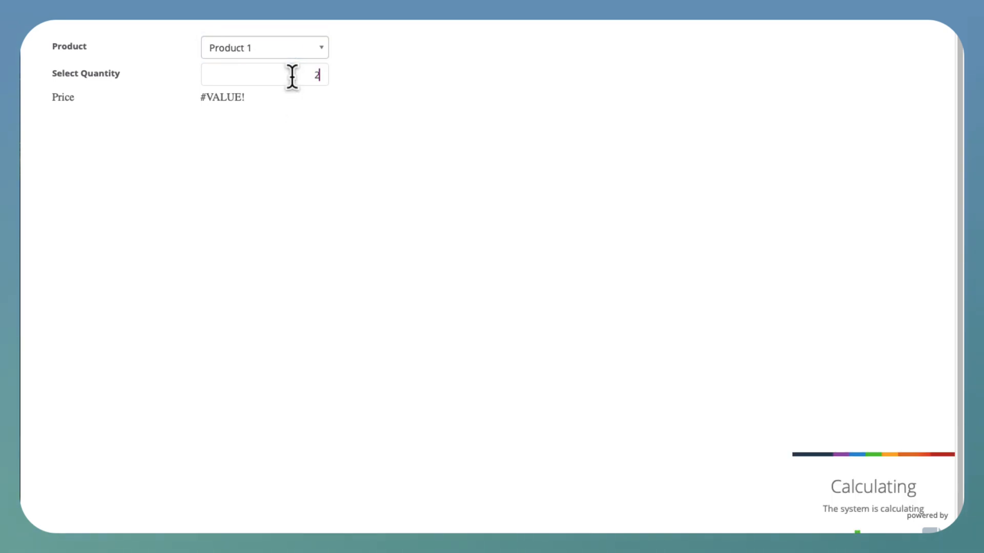
type("6")
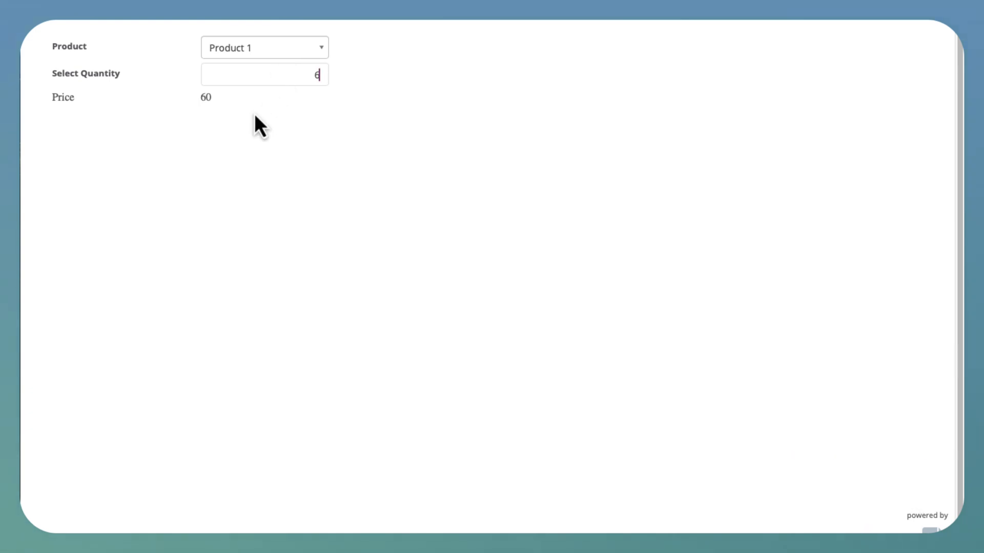
left_click(265, 47)
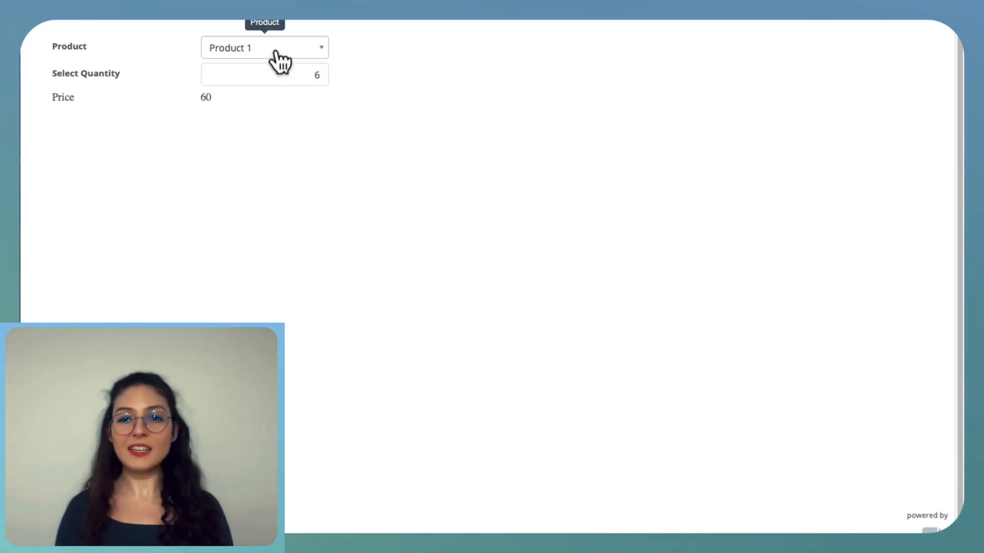
left_click(264, 47)
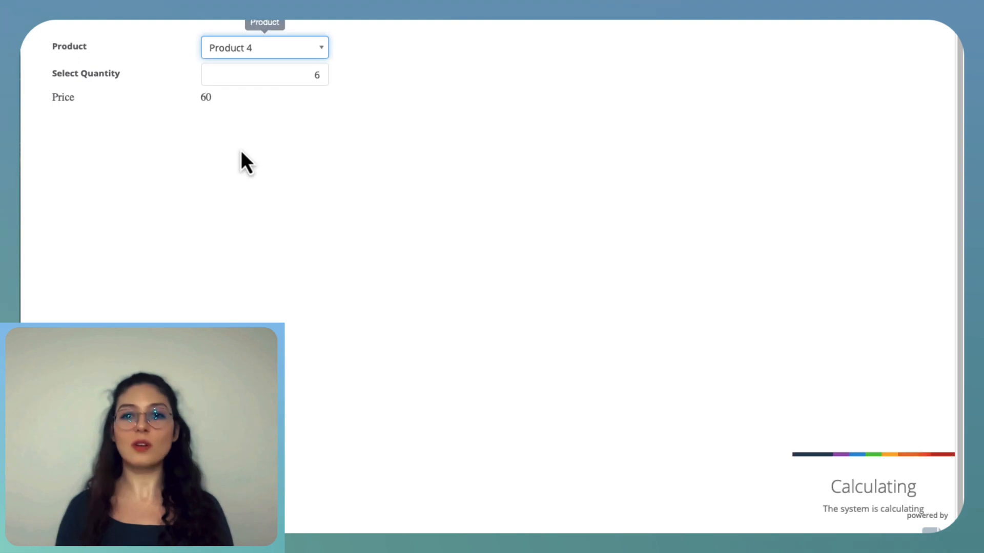